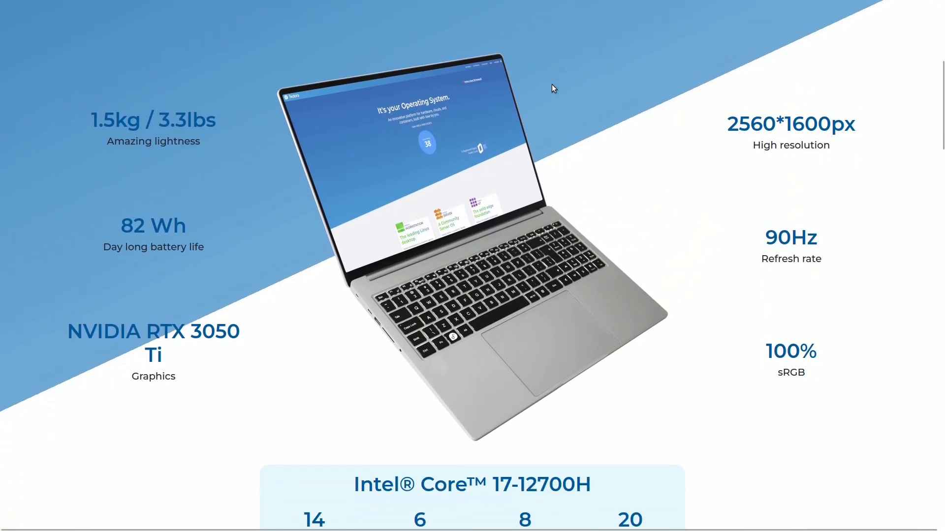
Step: Scroll the InfinityBook S 15 Gen8 page down through its feature cards to the Configure and order now button
{"action": "scroll", "scroll_direction": "down", "scroll_amount": 3}
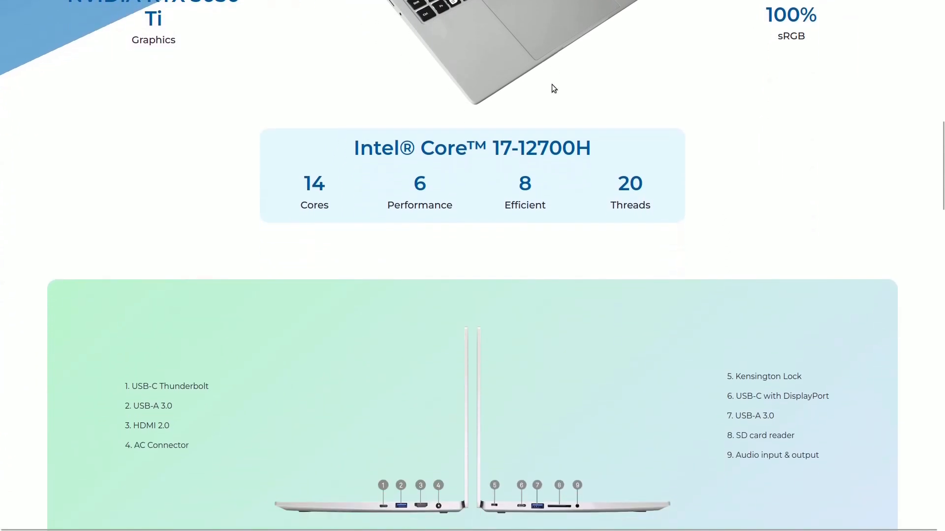
{"action": "scroll", "scroll_direction": "down", "scroll_amount": 3}
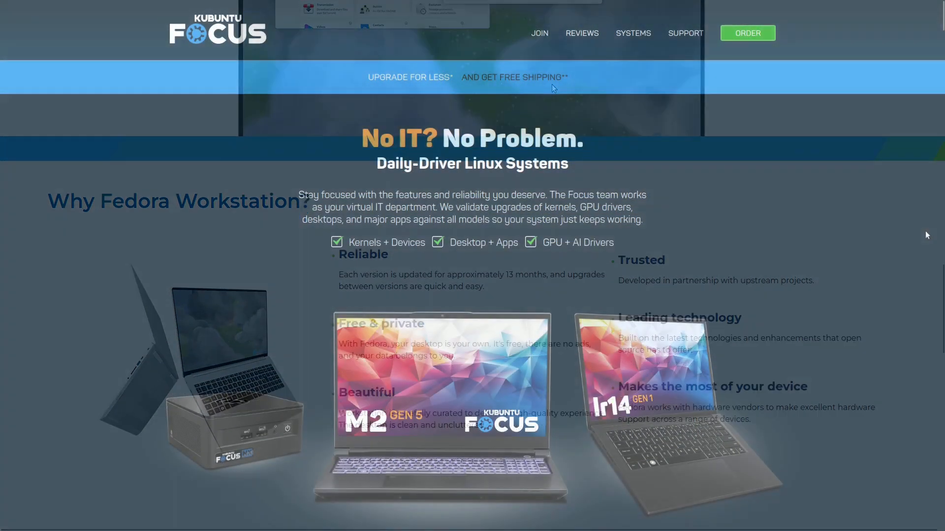
{"action": "scroll", "scroll_direction": "down", "scroll_amount": 3}
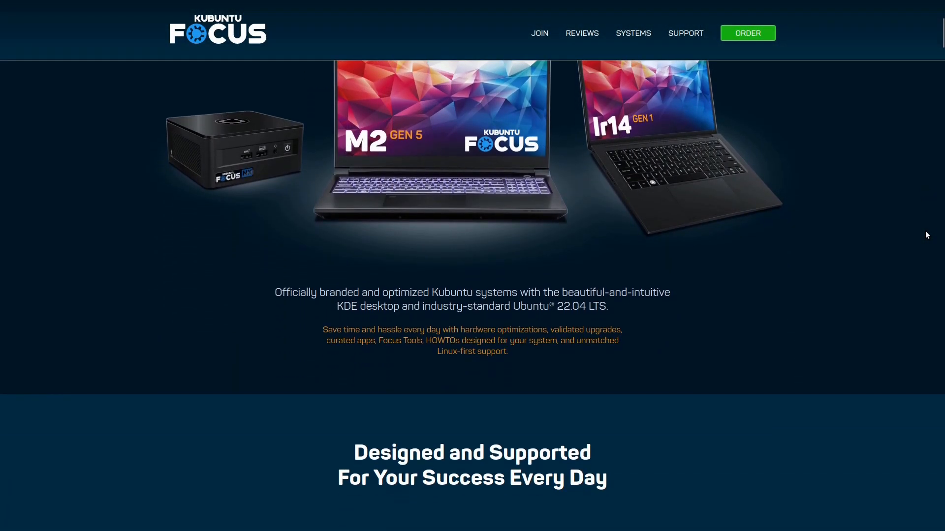
{"action": "scroll", "scroll_direction": "down", "scroll_amount": 3}
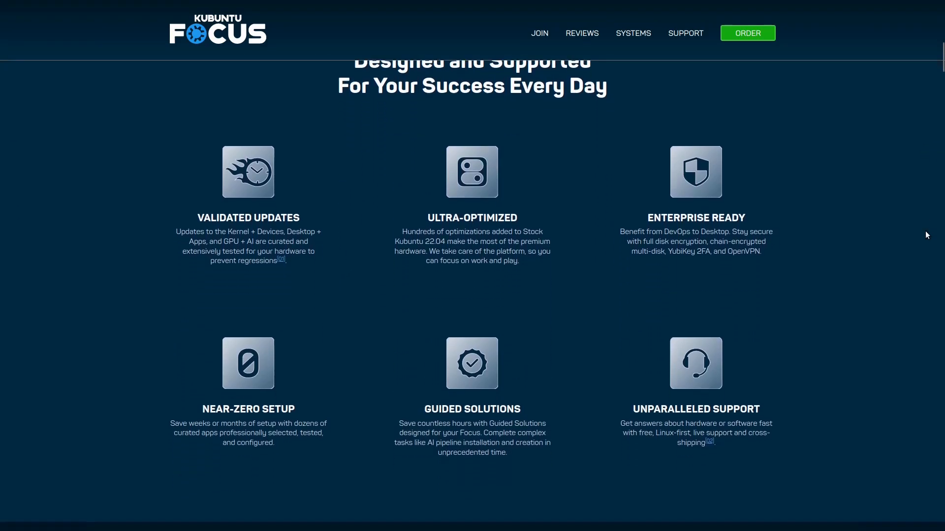
{"action": "scroll", "scroll_direction": "down", "scroll_amount": 3}
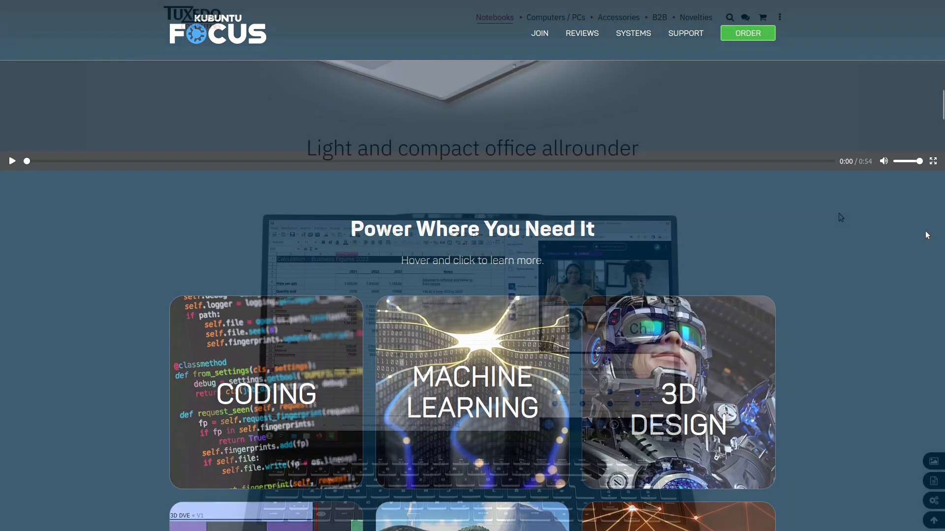
{"action": "scroll", "scroll_direction": "down", "scroll_amount": 3}
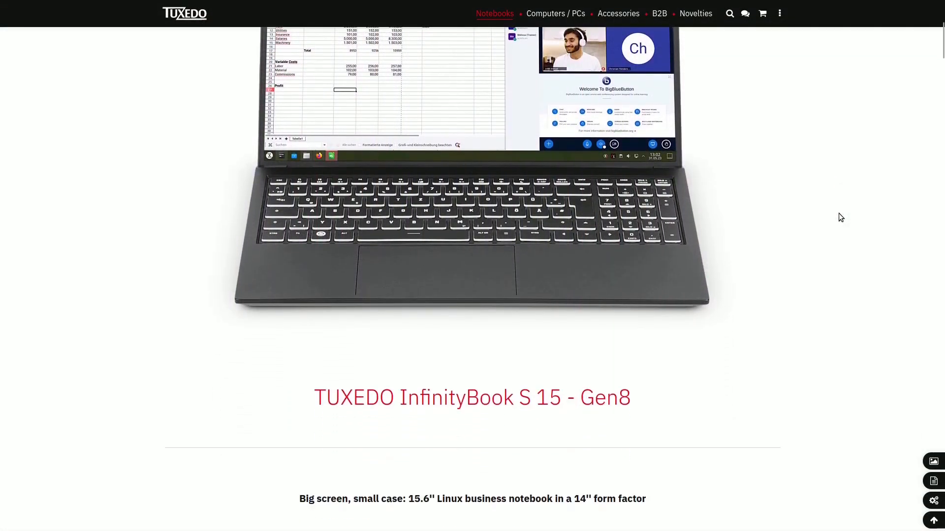
{"action": "scroll", "scroll_direction": "down", "scroll_amount": 3}
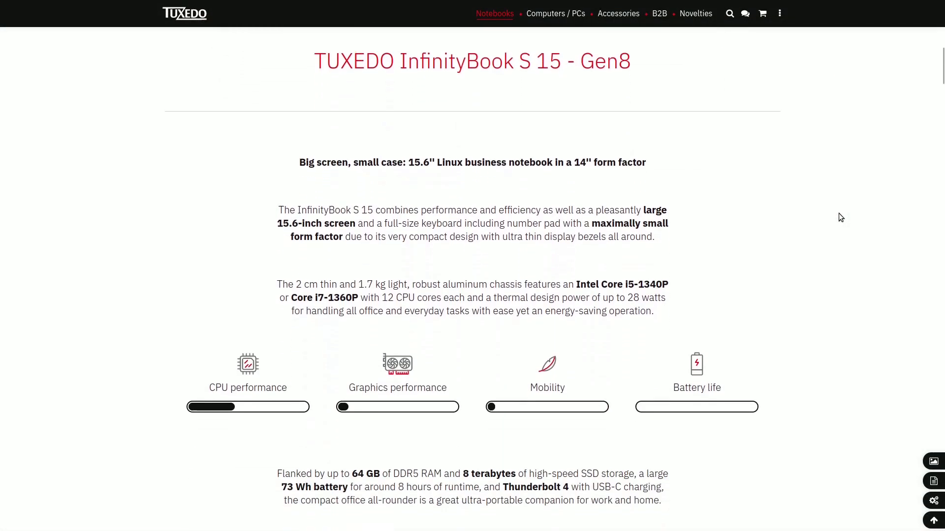
{"action": "scroll", "scroll_direction": "down", "scroll_amount": 3}
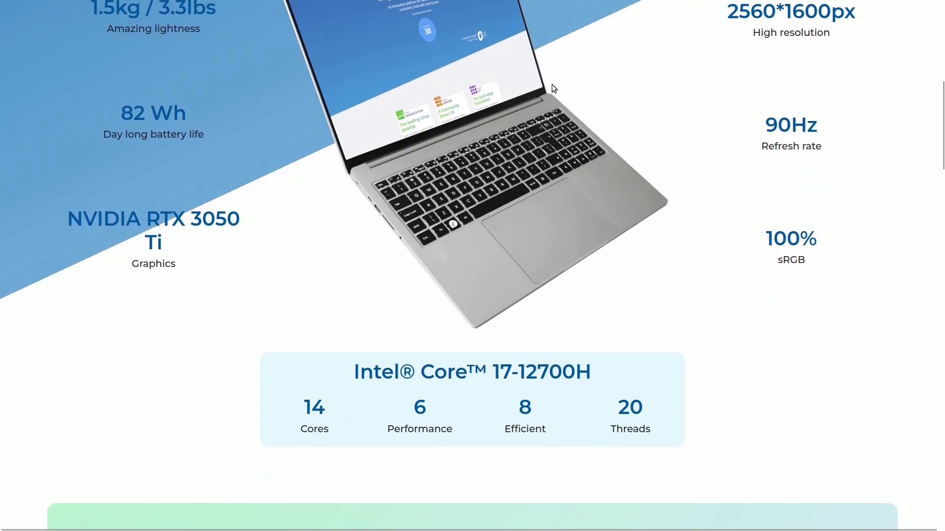
{"action": "scroll", "scroll_direction": "down", "scroll_amount": 3}
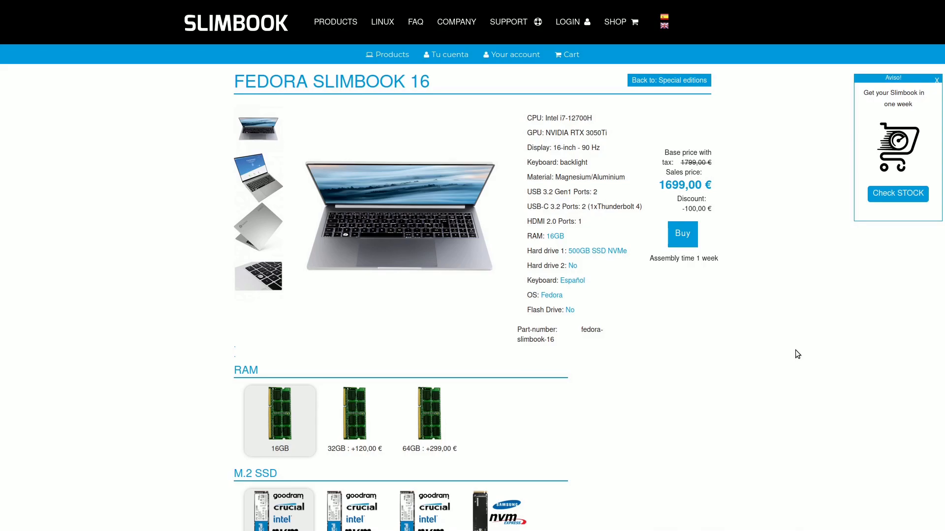
{"action": "left_click", "coordinate": [429, 420]}
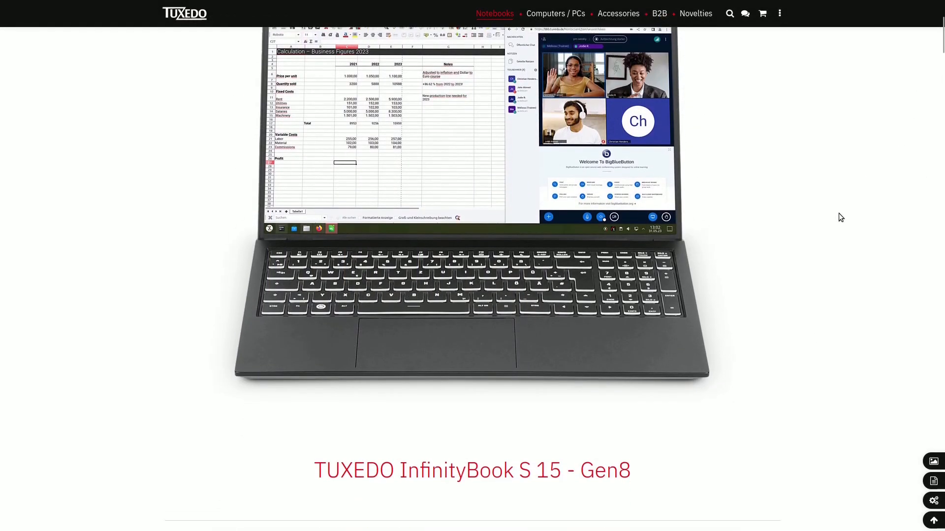
Step: Continue down the ordering section and leave the TUXEDO page for the Pine64 Pinebook Pro page
{"action": "scroll", "scroll_direction": "down", "scroll_amount": 3}
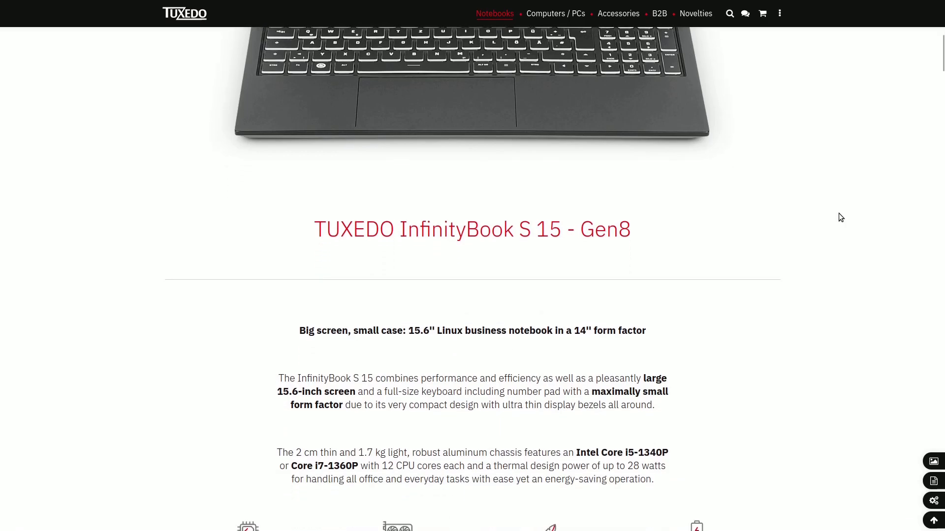
{"action": "scroll", "scroll_direction": "down", "scroll_amount": 3}
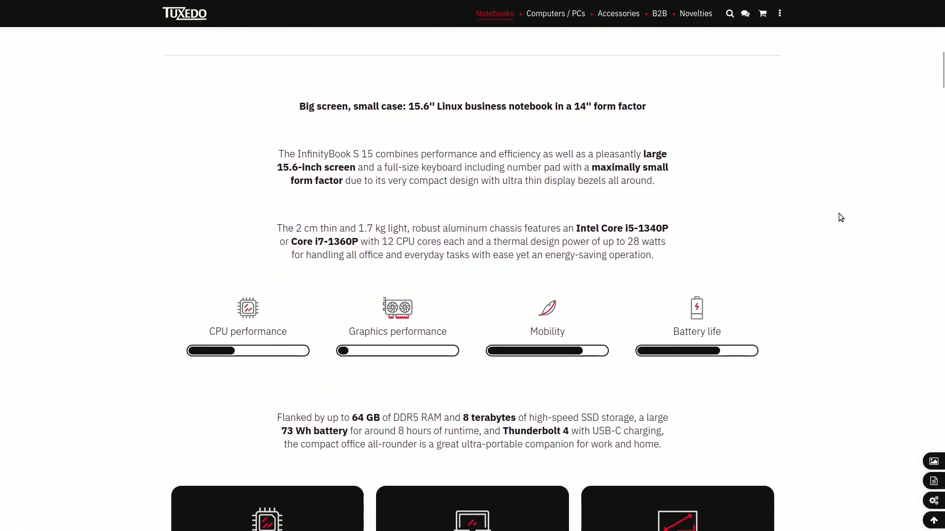
{"action": "scroll", "scroll_direction": "down", "scroll_amount": 3}
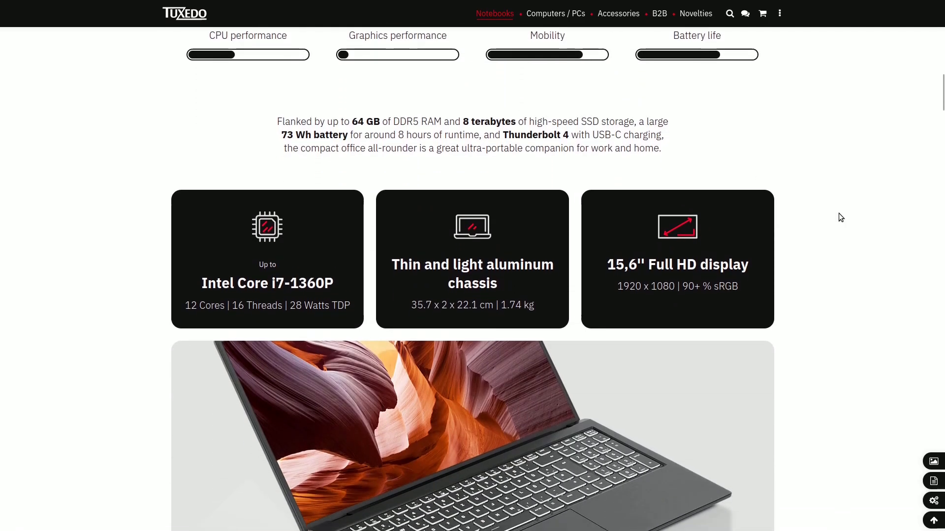
{"action": "scroll", "scroll_direction": "down", "scroll_amount": 3}
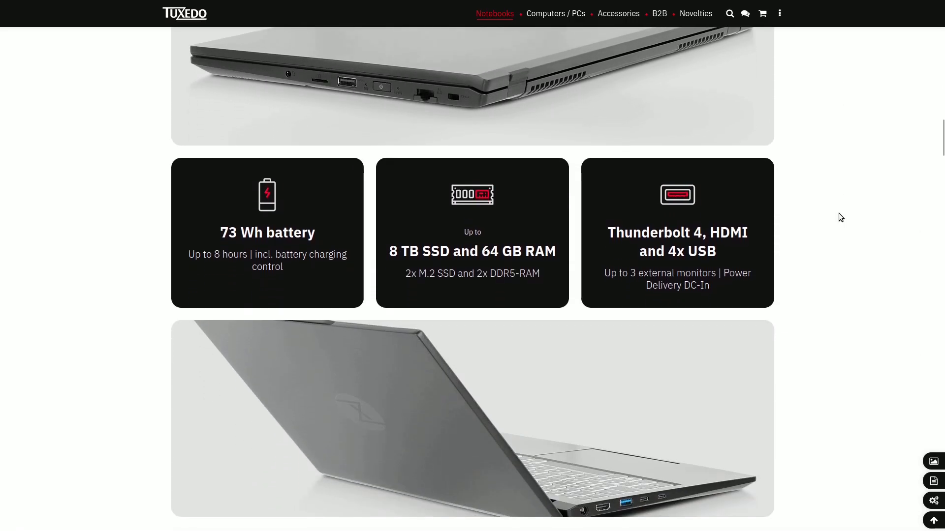
{"action": "scroll", "scroll_direction": "down", "scroll_amount": 3}
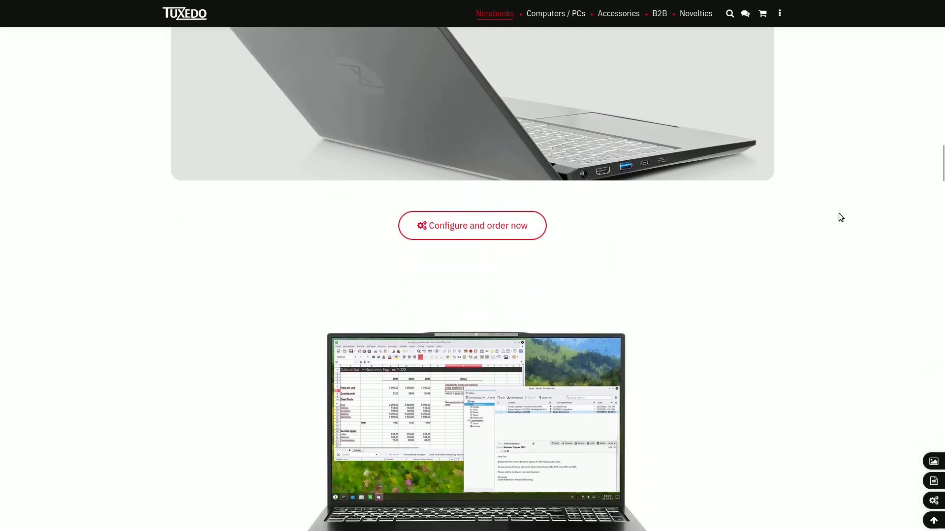
{"action": "left_click", "coordinate": [471, 225]}
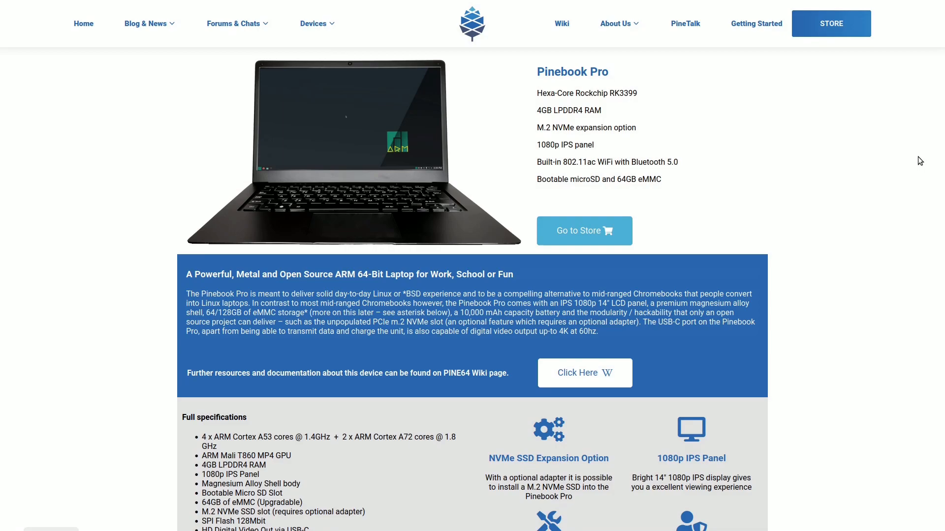
Step: Scroll the Pinebook Pro page to its Full specifications list and Pinebook Pro Content videos
{"action": "scroll", "scroll_direction": "down", "scroll_amount": 3}
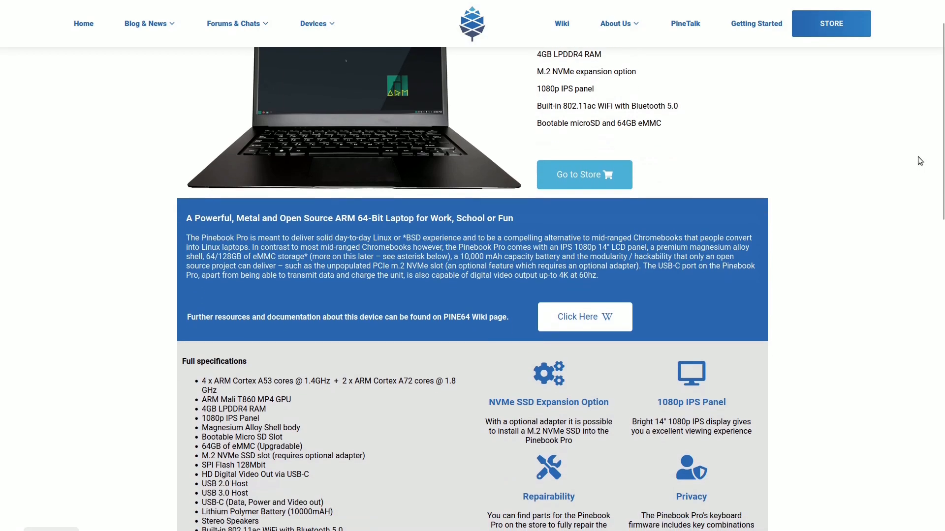
{"action": "scroll", "scroll_direction": "down", "scroll_amount": 3}
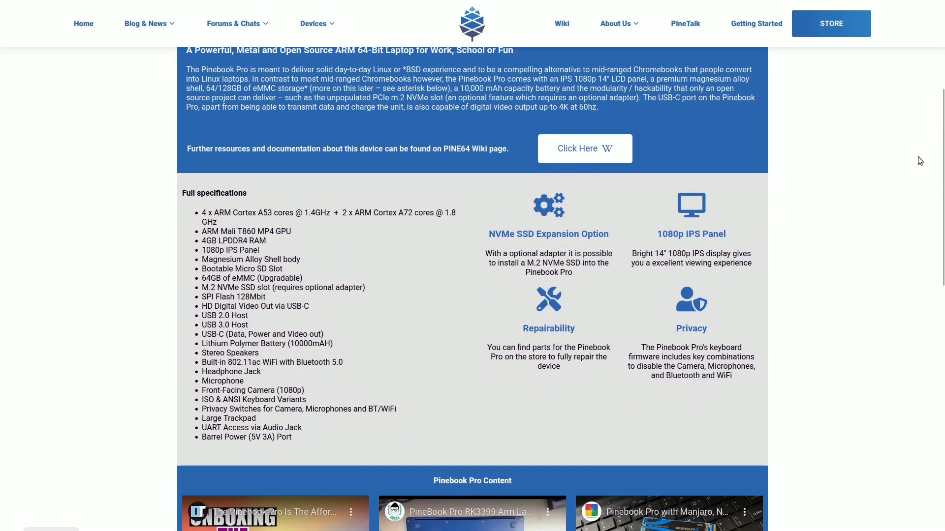
{"action": "scroll", "scroll_direction": "down", "scroll_amount": 3}
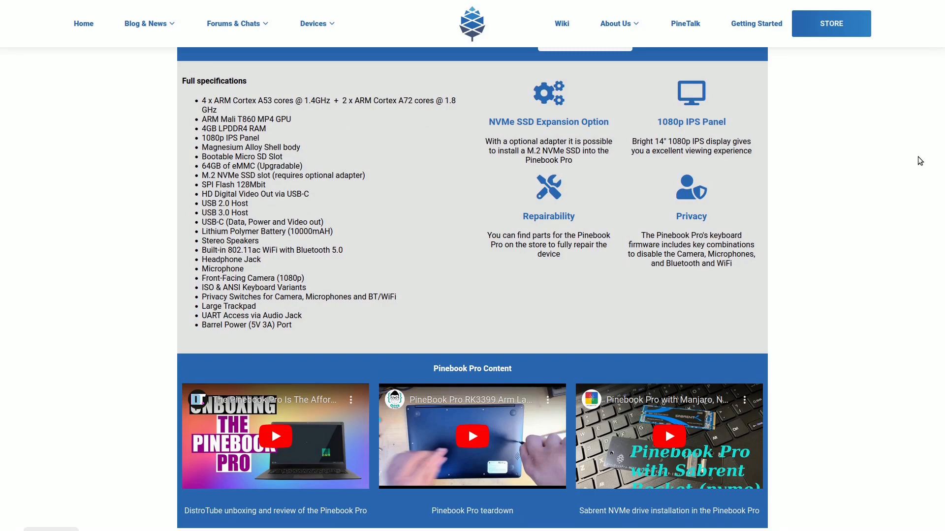
{"action": "left_click", "coordinate": [830, 24]}
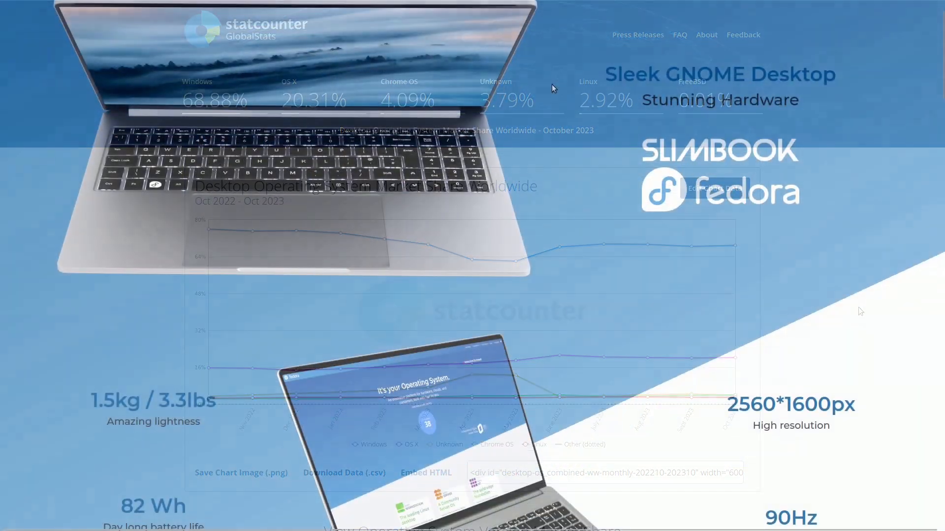
Step: Scroll the Slimbook Fedora page past the spec highlights and ports to 'Why Fedora Workstation?'
{"action": "scroll", "scroll_direction": "down", "scroll_amount": 3}
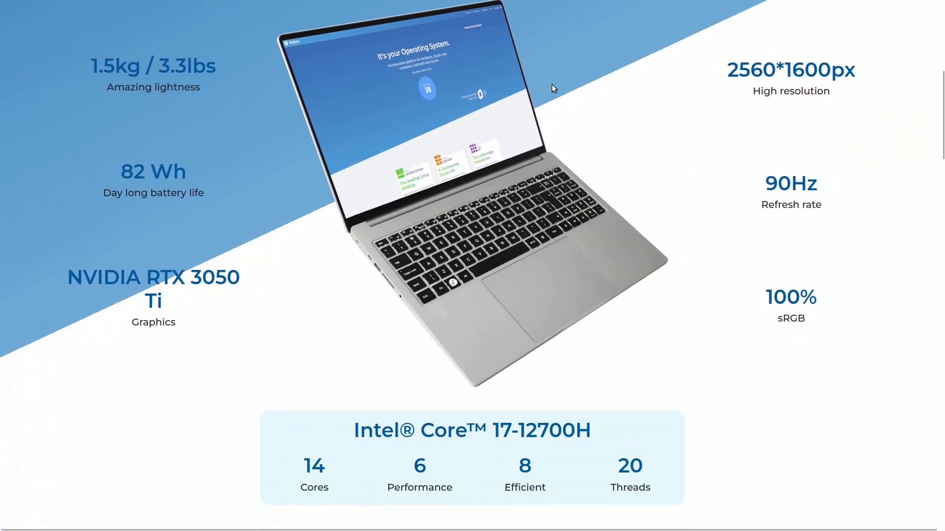
{"action": "scroll", "scroll_direction": "down", "scroll_amount": 3}
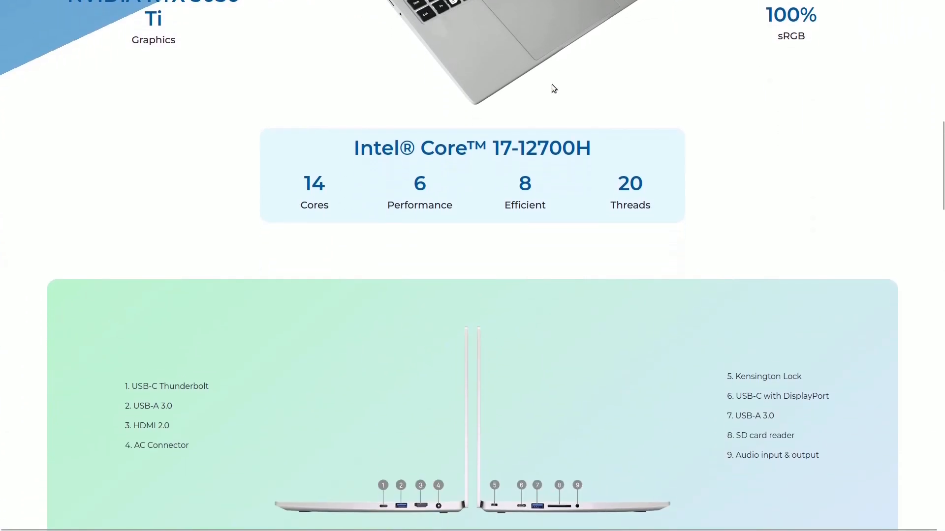
{"action": "scroll", "scroll_direction": "down", "scroll_amount": 3}
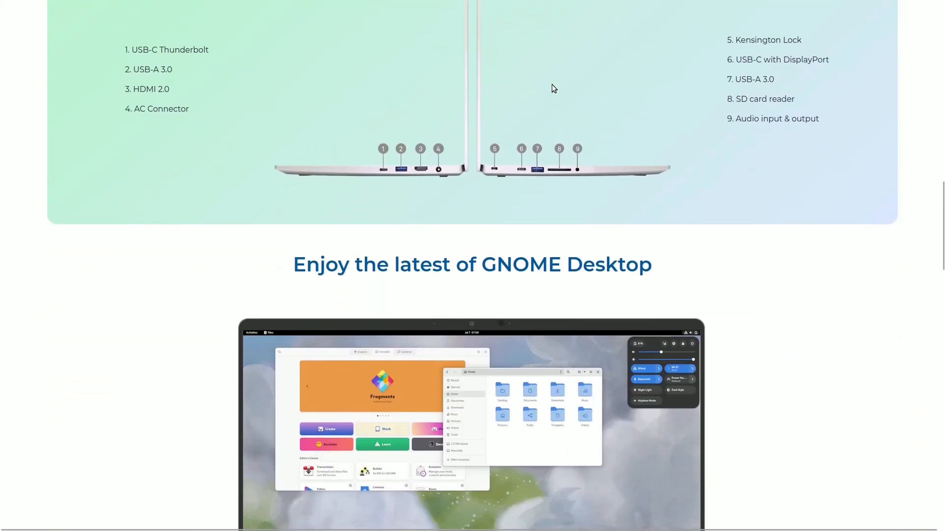
{"action": "scroll", "scroll_direction": "down", "scroll_amount": 3}
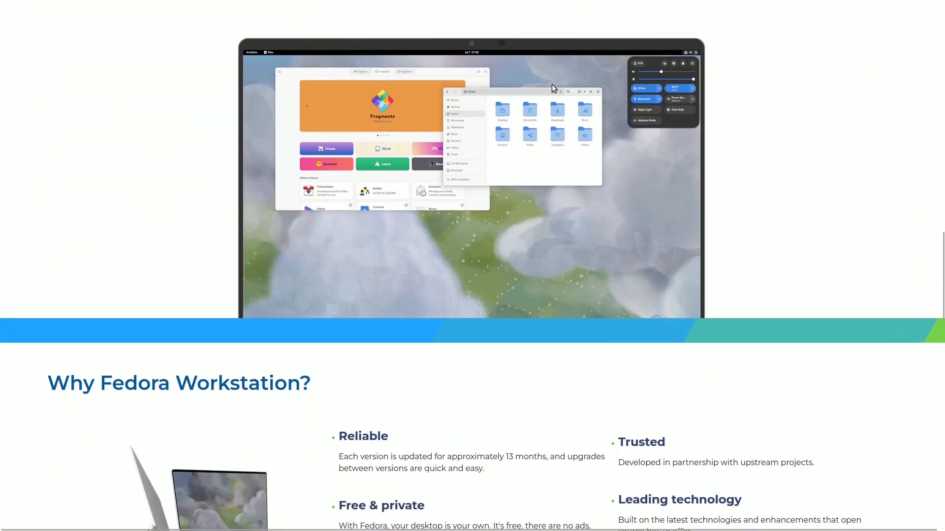
{"action": "scroll", "scroll_direction": "down", "scroll_amount": 3}
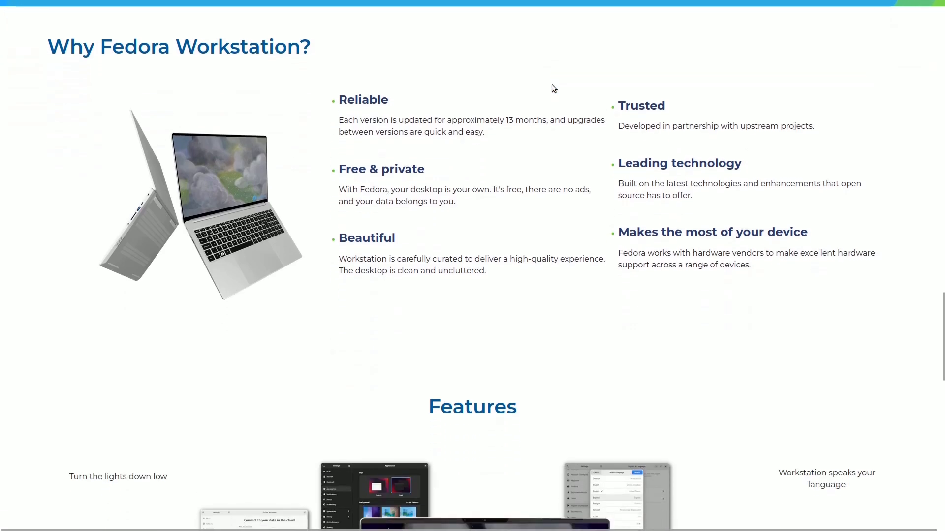
{"action": "scroll", "scroll_direction": "down", "scroll_amount": 3}
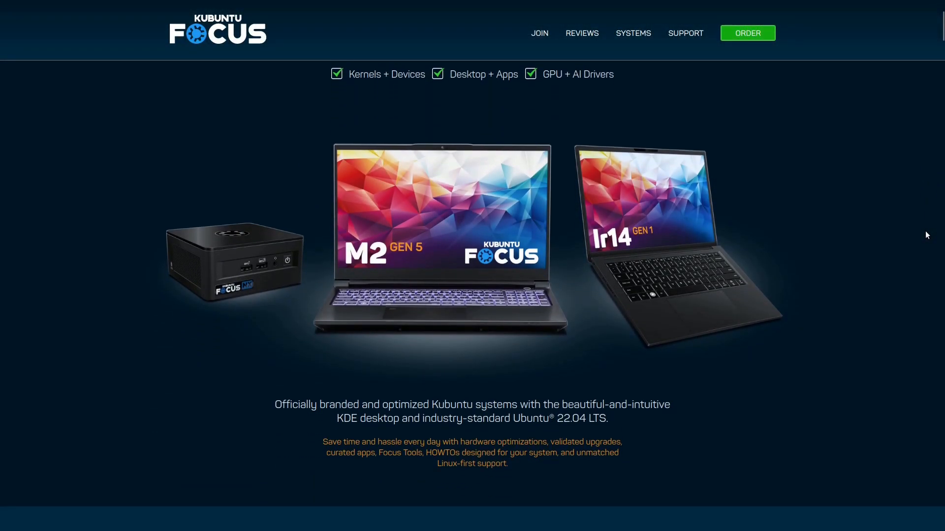
Step: Scroll the Kubuntu Focus homepage through its feature sections to the 'Choose Your Focus' lineup
{"action": "scroll", "scroll_direction": "down", "scroll_amount": 3}
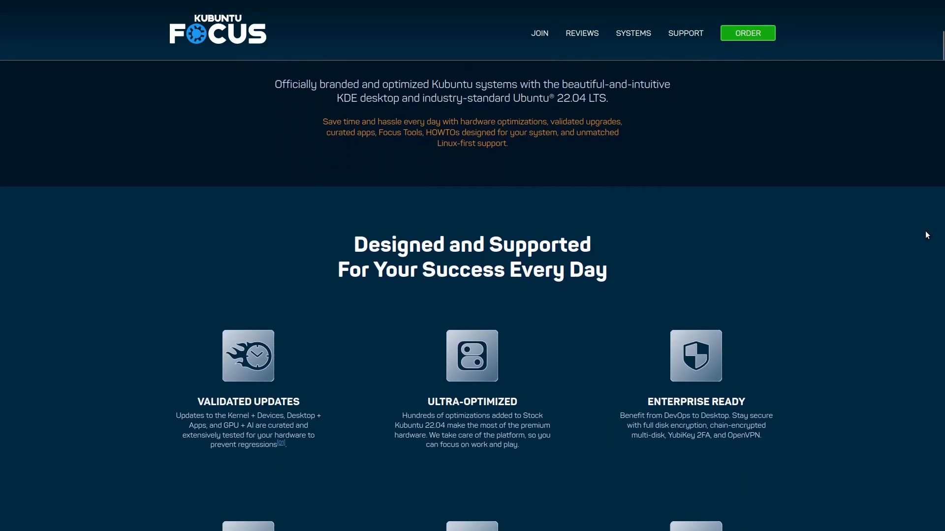
{"action": "scroll", "scroll_direction": "down", "scroll_amount": 3}
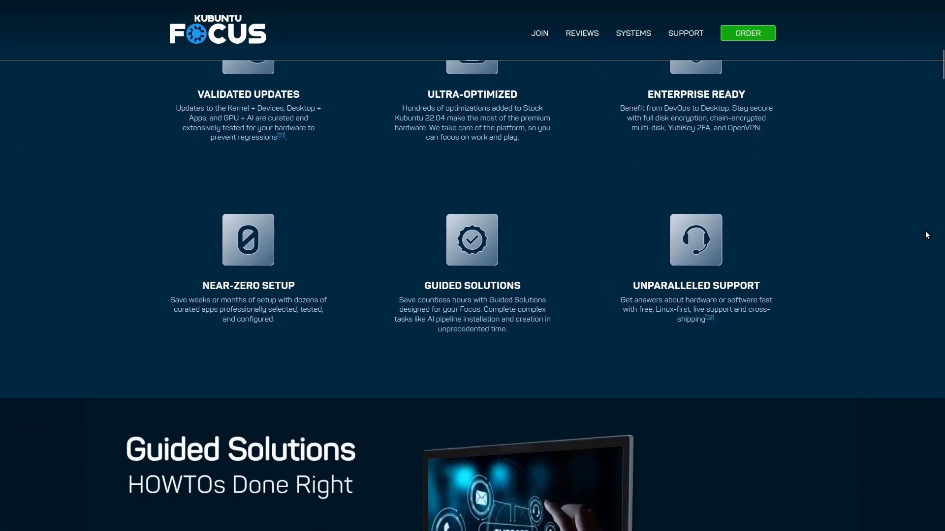
{"action": "scroll", "scroll_direction": "down", "scroll_amount": 3}
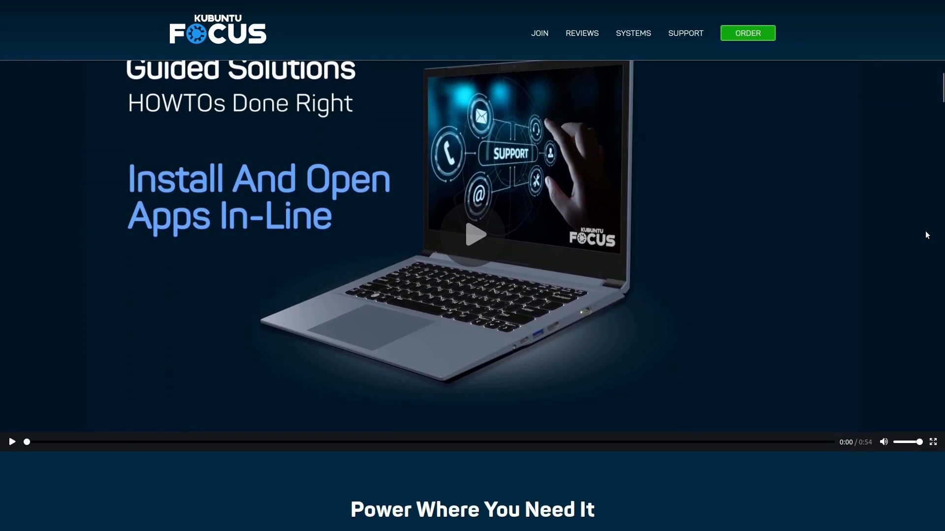
{"action": "scroll", "scroll_direction": "down", "scroll_amount": 3}
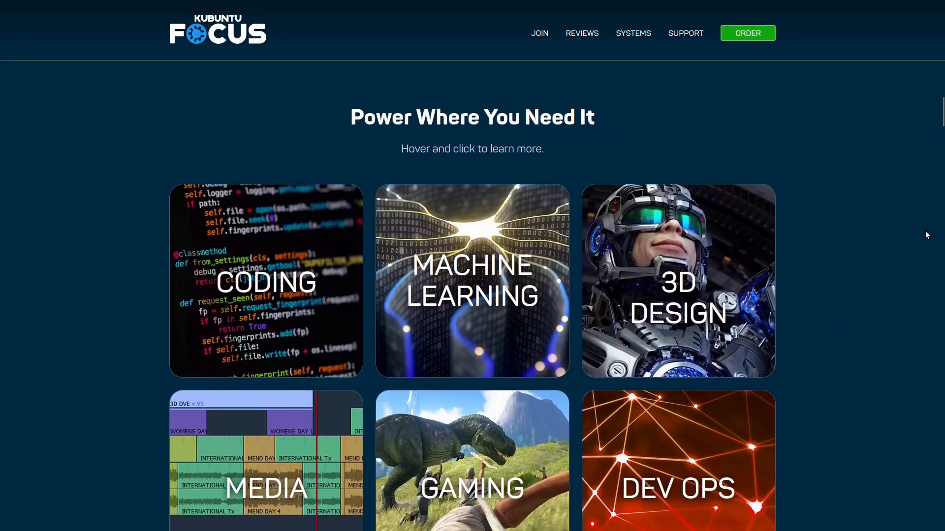
{"action": "scroll", "scroll_direction": "down", "scroll_amount": 3}
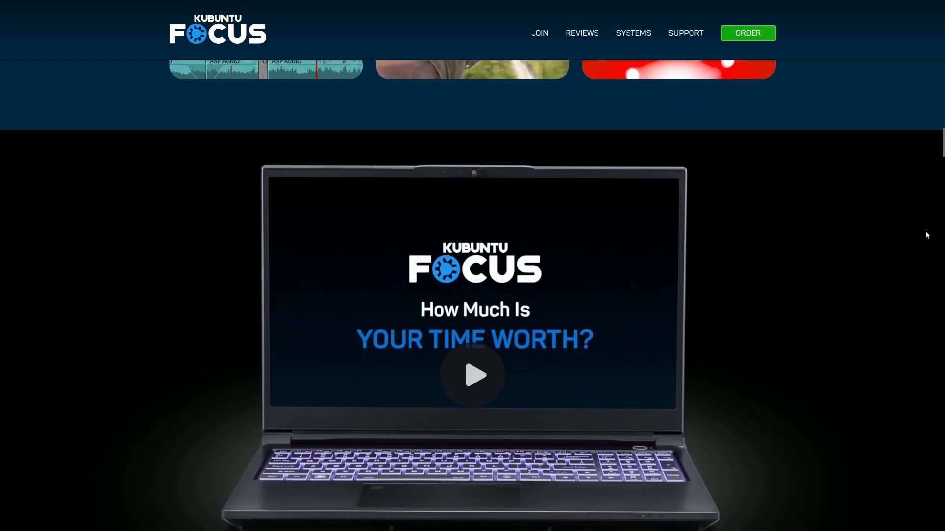
{"action": "scroll", "scroll_direction": "down", "scroll_amount": 3}
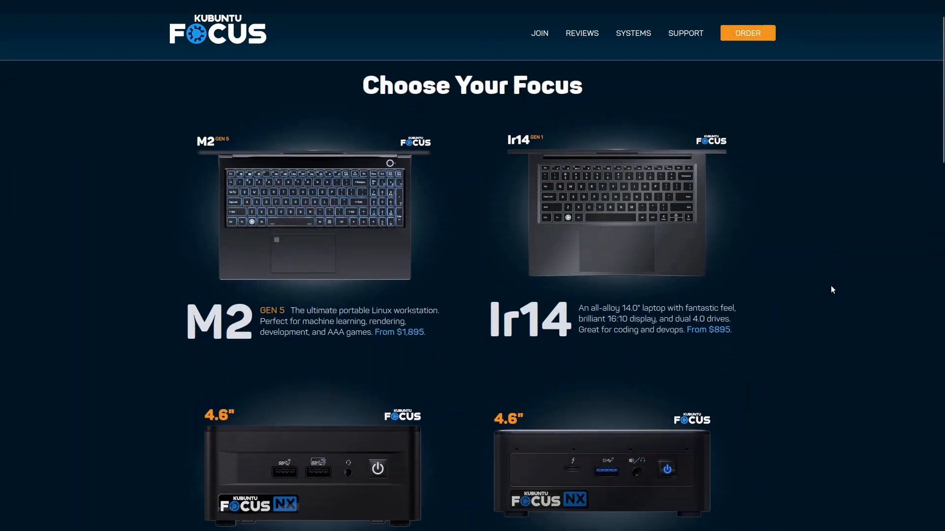
{"action": "scroll", "scroll_direction": "down", "scroll_amount": 3}
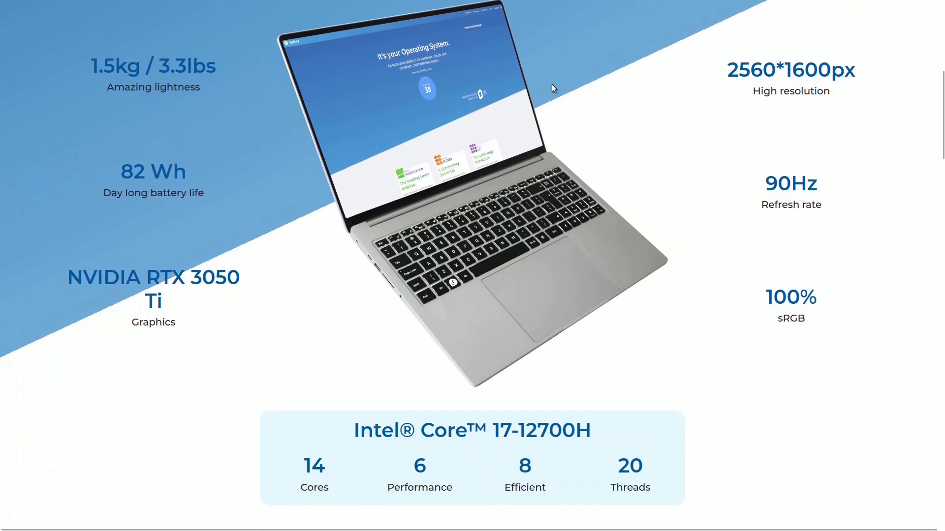
Step: Scroll further down the TUXEDO InfinityBook S 15 Gen8 product page
{"action": "scroll", "scroll_direction": "down", "scroll_amount": 3}
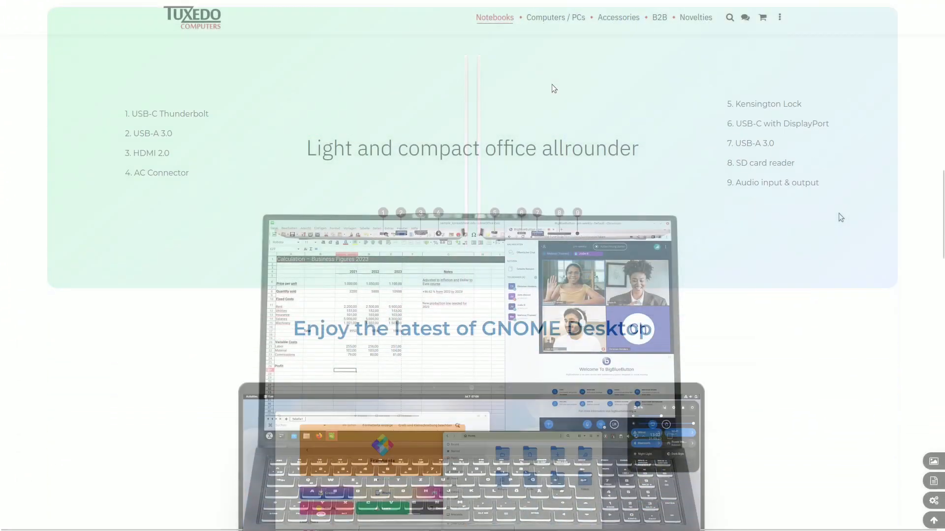
{"action": "scroll", "scroll_direction": "down", "scroll_amount": 3}
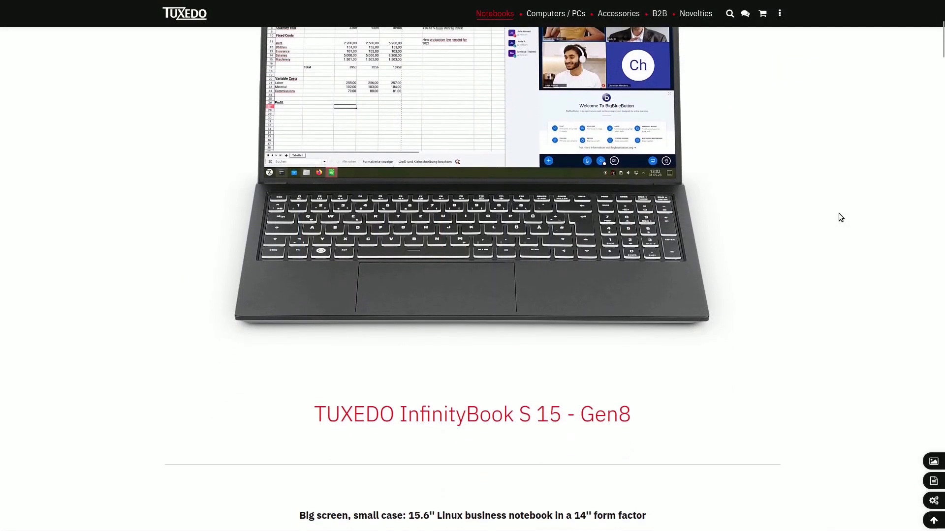
{"action": "scroll", "scroll_direction": "down", "scroll_amount": 3}
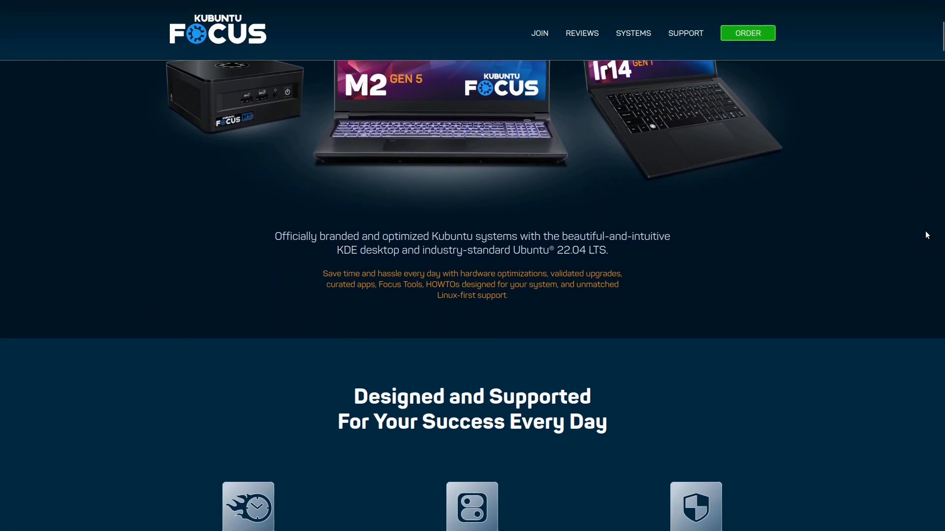
Step: Scroll the Kubuntu Focus homepage past its features to the 'Choose Your Focus' section
{"action": "scroll", "scroll_direction": "down", "scroll_amount": 3}
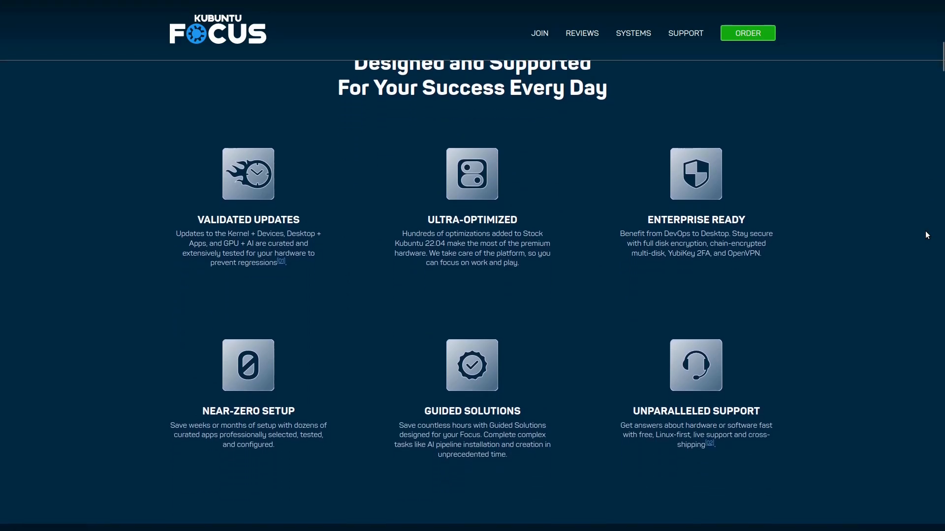
{"action": "scroll", "scroll_direction": "down", "scroll_amount": 3}
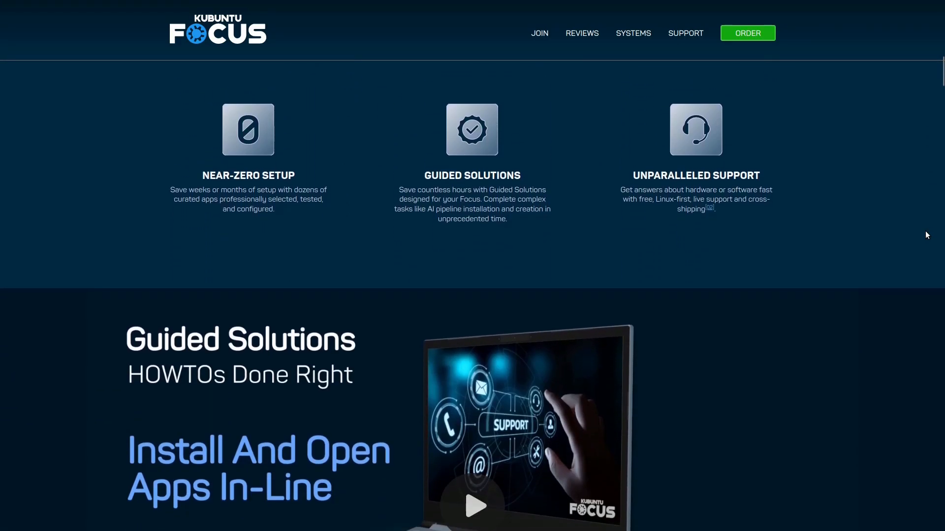
{"action": "scroll", "scroll_direction": "down", "scroll_amount": 3}
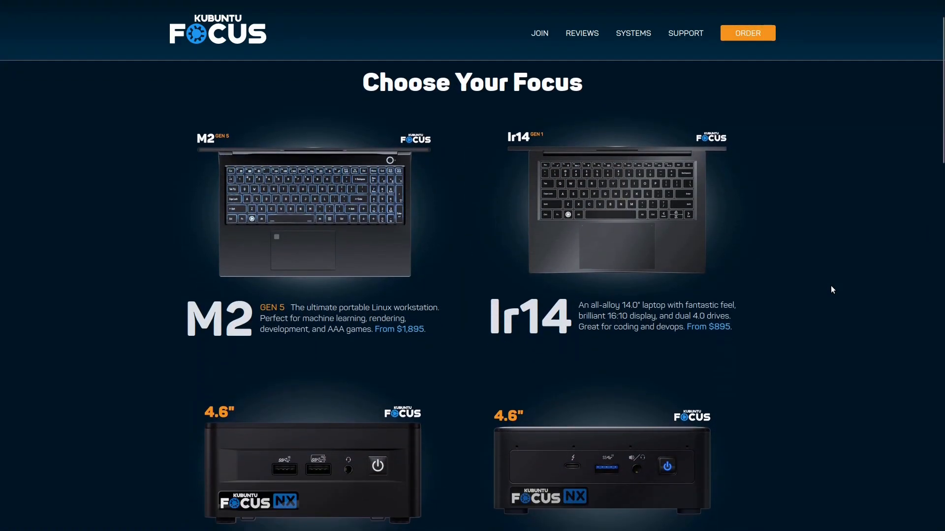